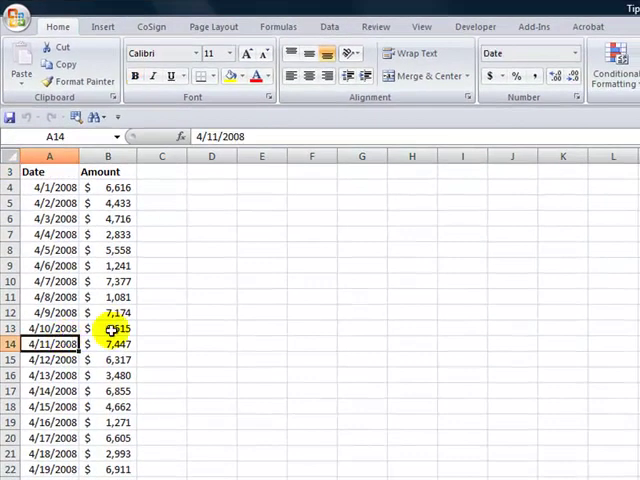
Insert a PivotTable from the Daily Transactions range onto a new worksheet.
left_click(103, 26)
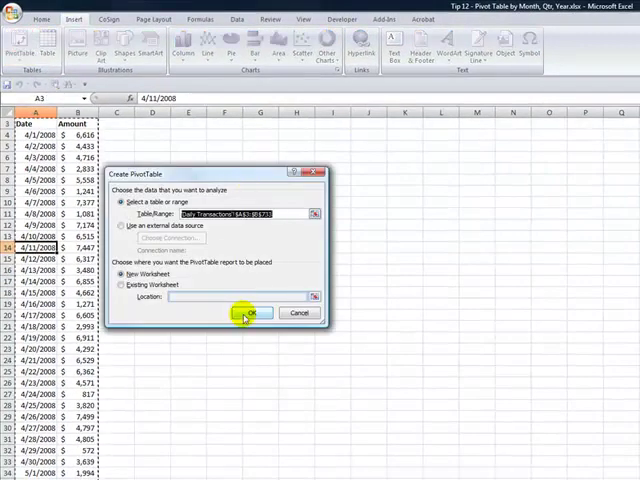
left_click(247, 313)
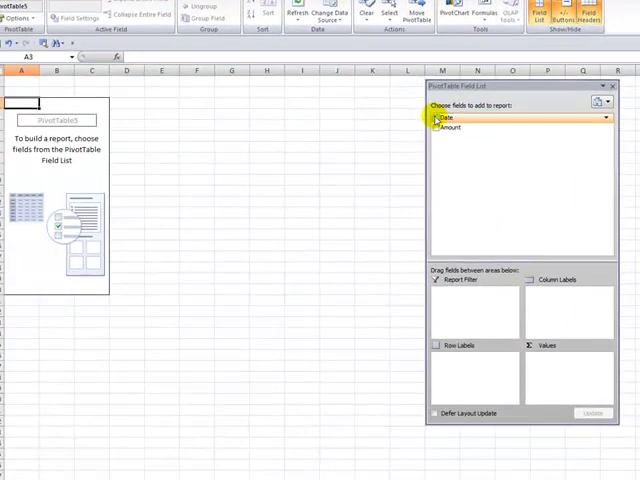
Add Date as the row field and Sum of Amount as the values.
left_click(436, 117)
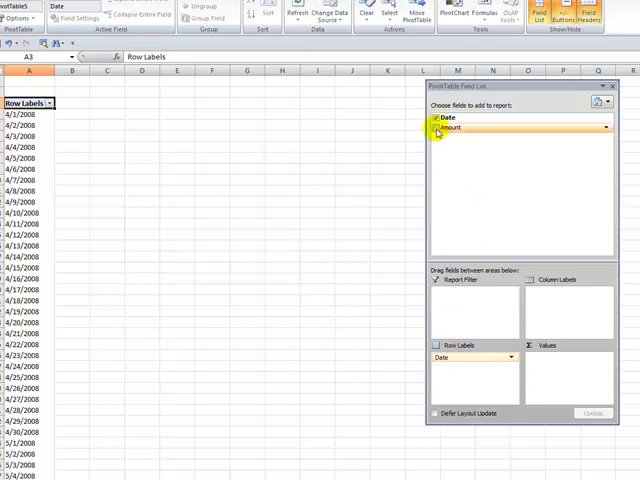
left_click(434, 127)
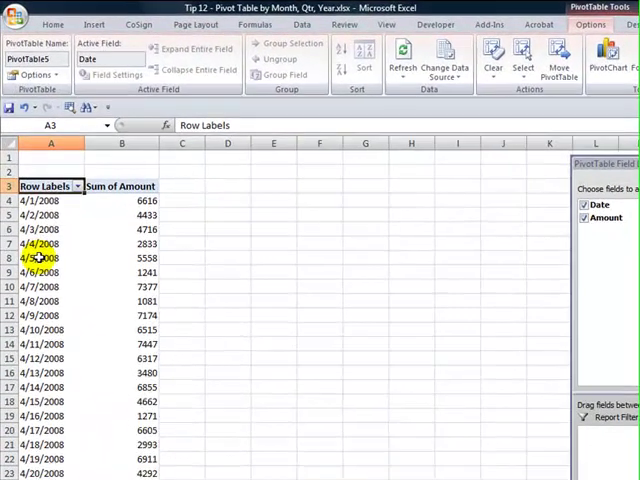
Open the Grouping dialog from a date cell in the pivot rows.
left_click(38, 259)
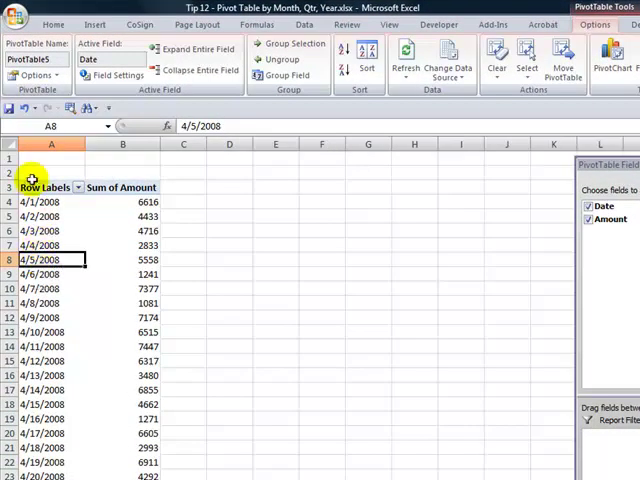
mouse_move(123, 260)
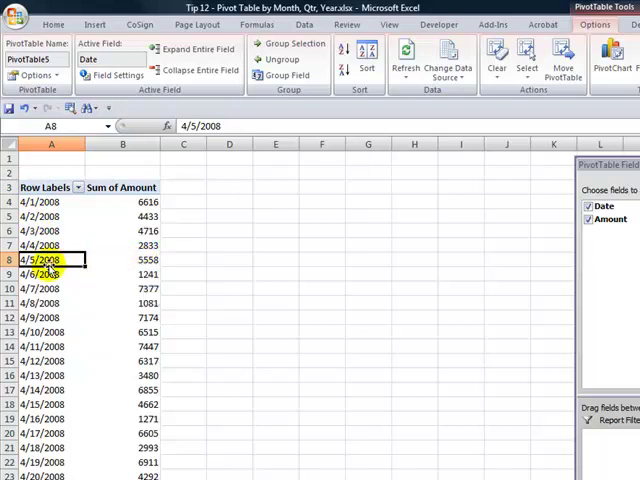
mouse_move(50, 260)
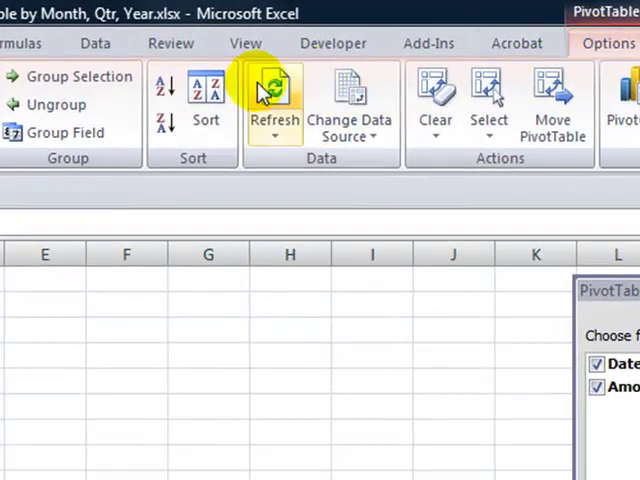
mouse_move(65, 132)
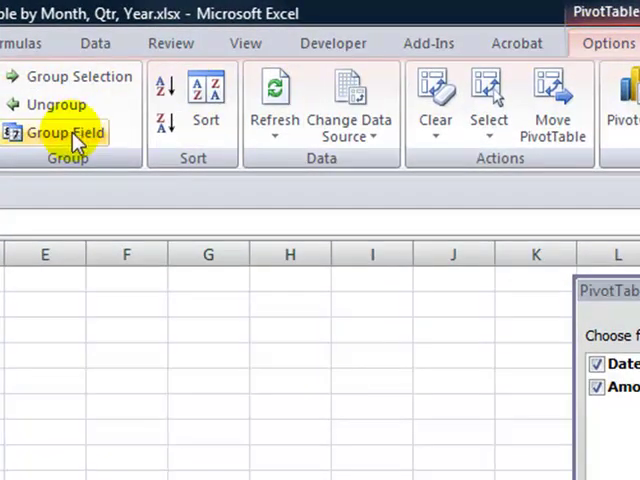
mouse_move(65, 132)
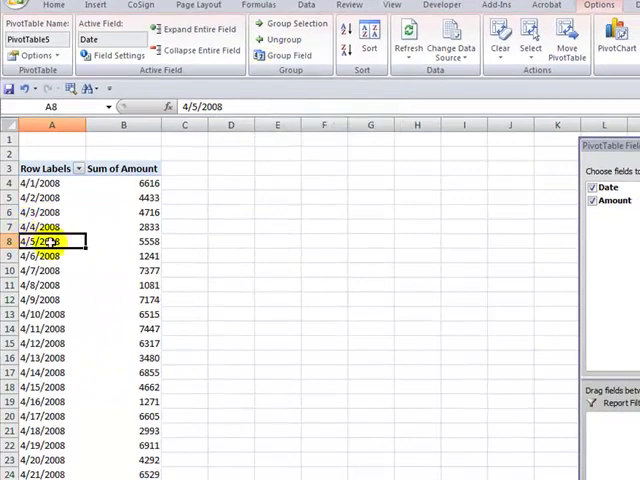
right_click(48, 241)
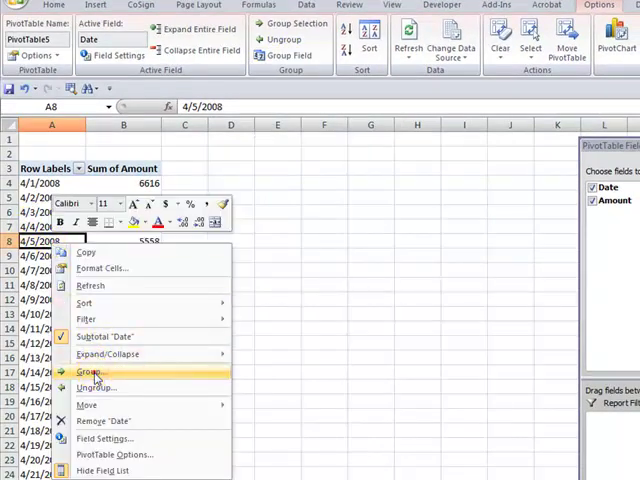
left_click(89, 371)
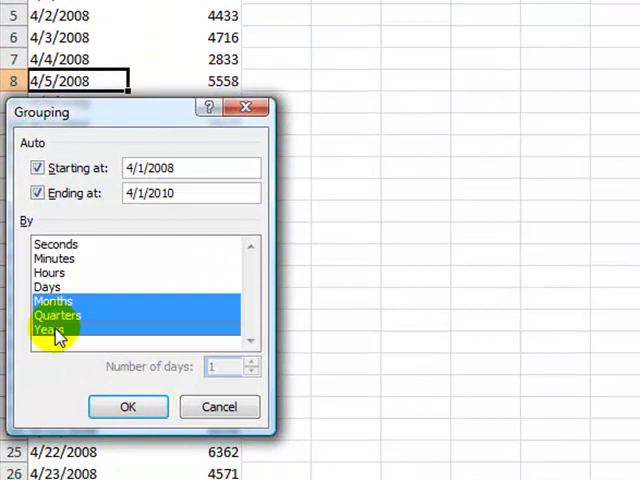
Add Years to the Months and Quarters date grouping.
left_click(127, 406)
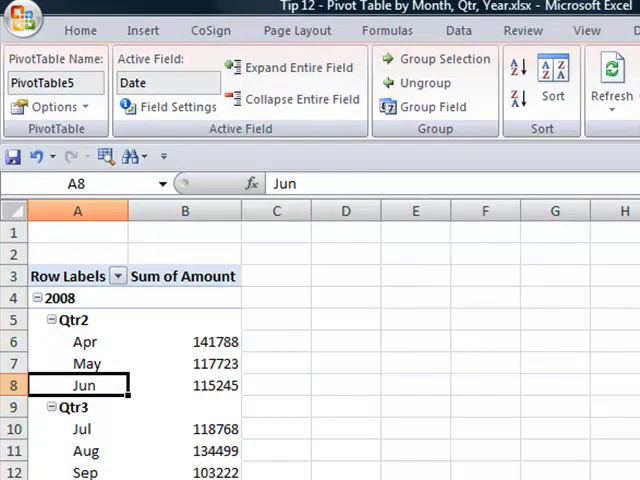
scroll("down", 3)
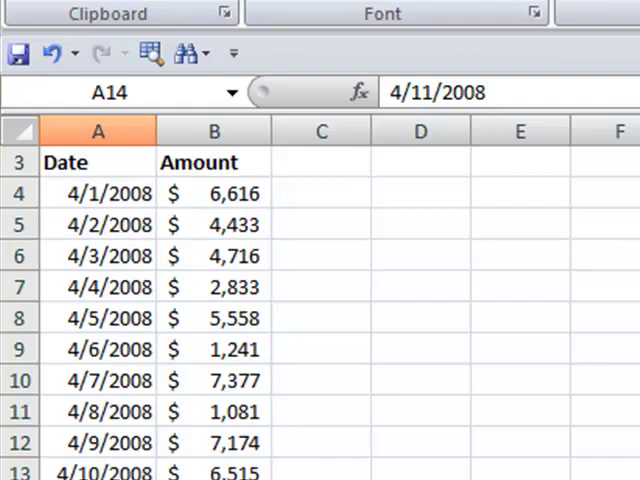
Give the Date field the custom name 'Month' in Field Settings.
left_click(97, 161)
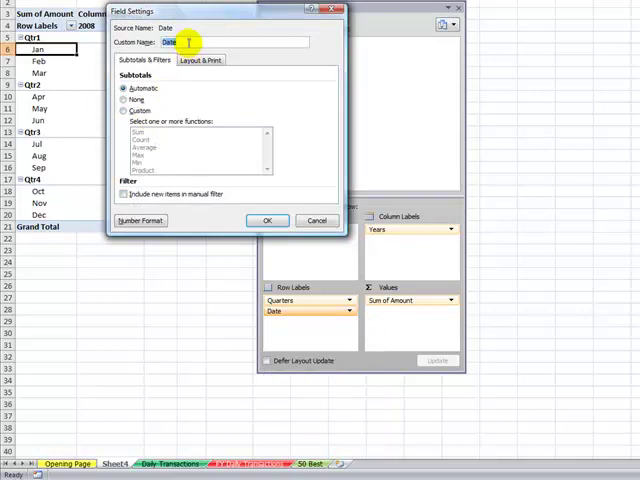
type("Mo")
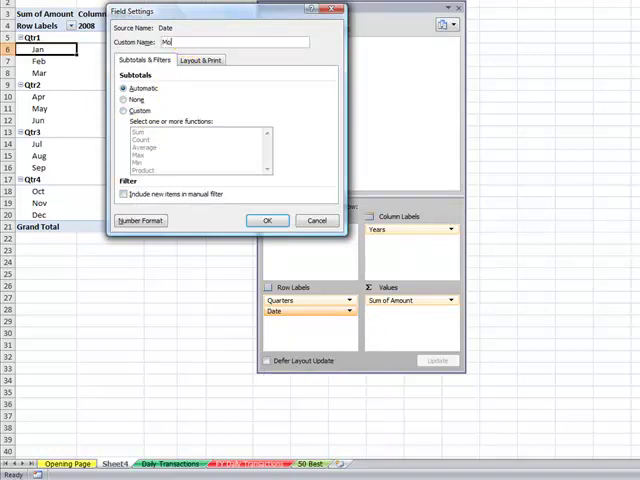
left_click(267, 220)
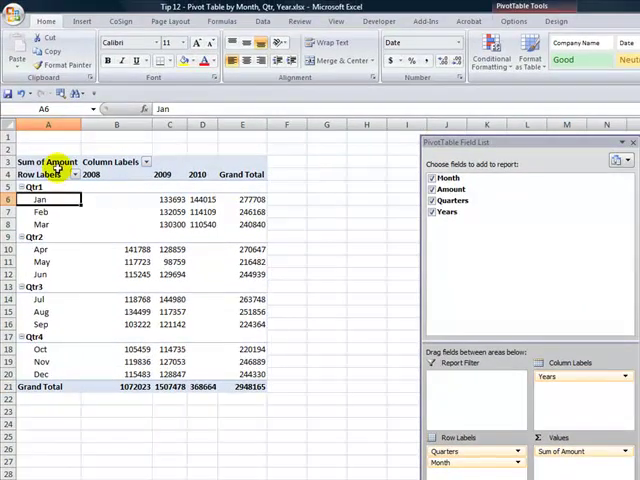
Set the Sum of Amount custom name to 'Total Revenue' via Value Field Settings.
left_click(47, 161)
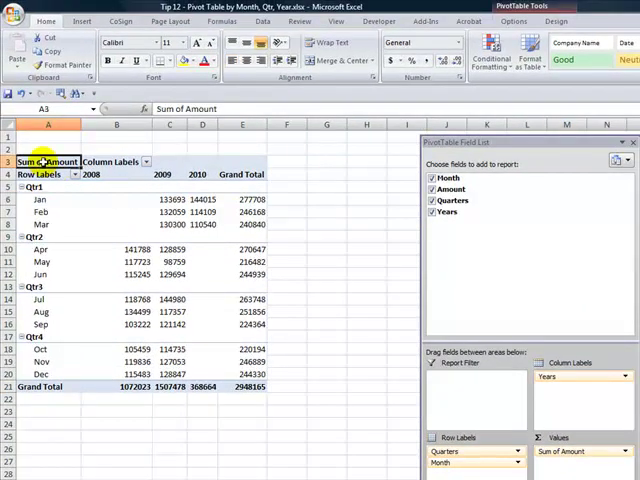
right_click(48, 161)
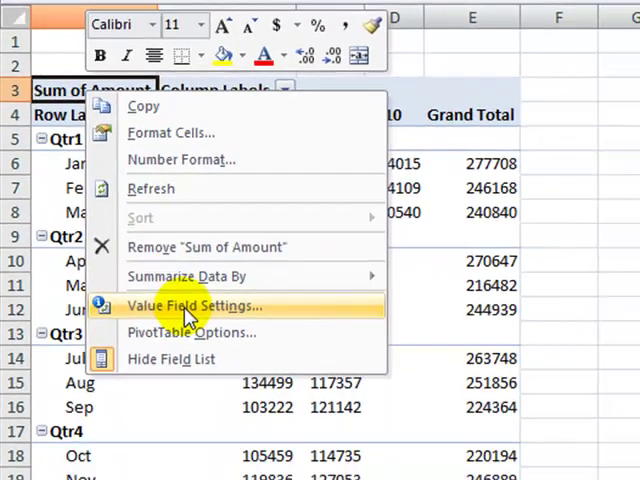
left_click(192, 306)
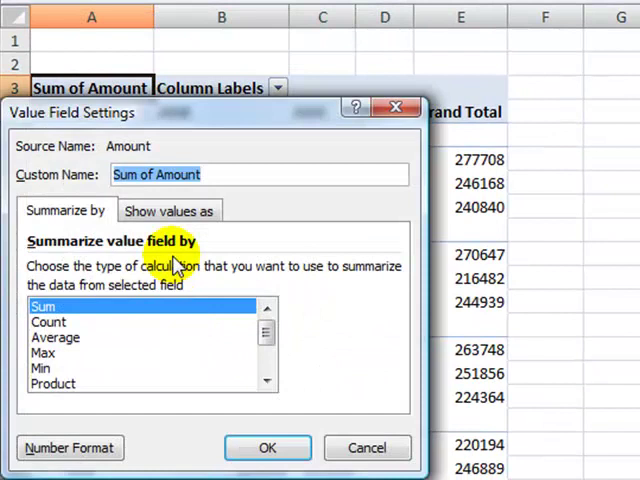
mouse_move(178, 262)
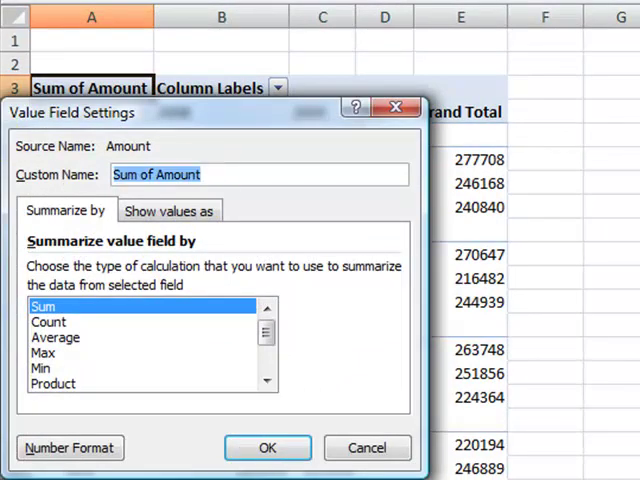
type("Total Re")
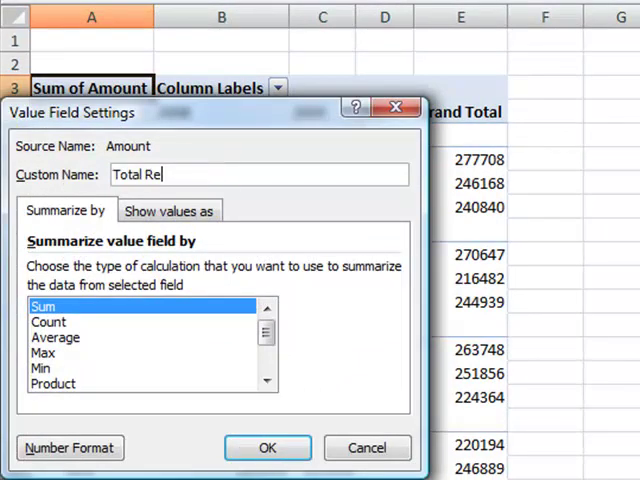
left_click(267, 447)
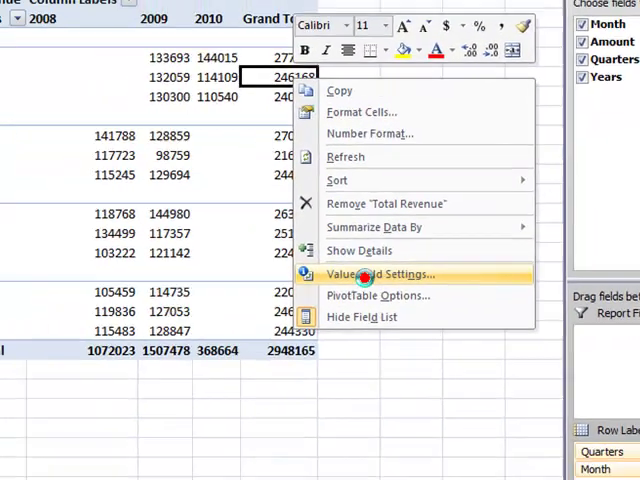
Format Total Revenue as Currency with 0 decimal places.
left_click(382, 274)
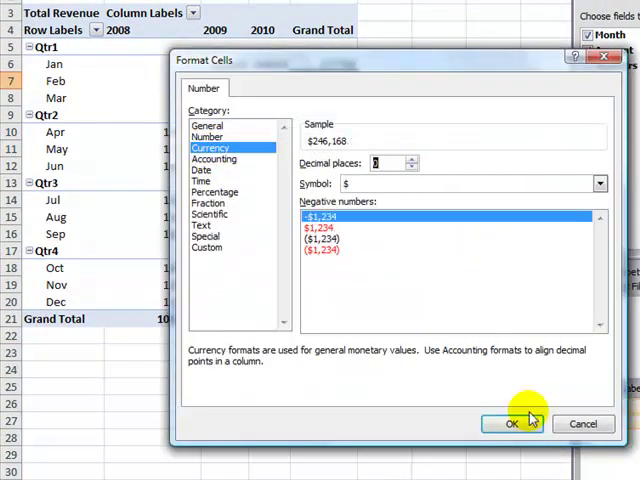
left_click(513, 424)
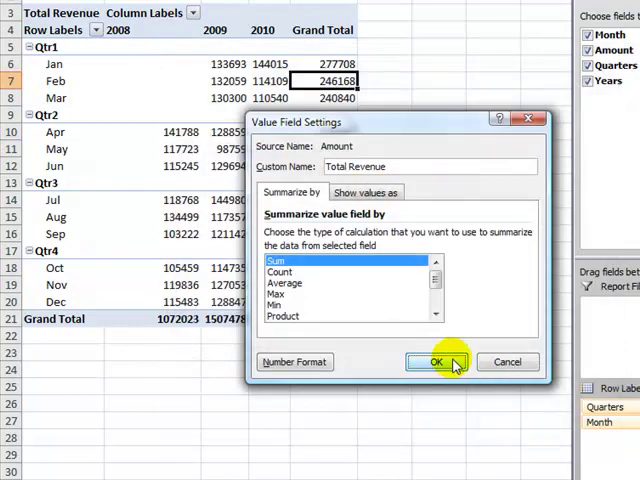
left_click(433, 362)
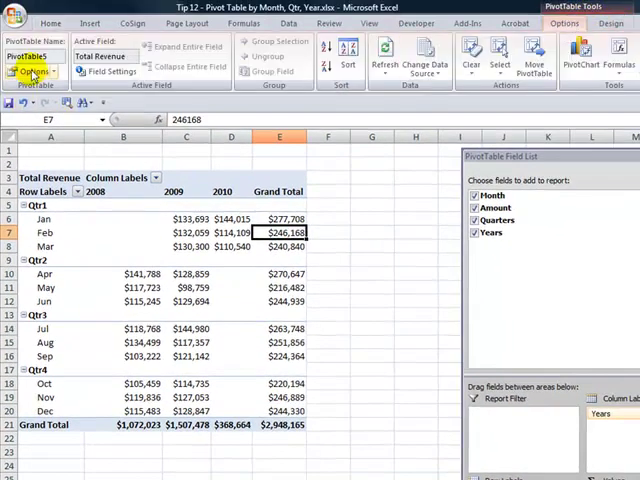
Uncheck 'Show grand totals for rows' under Totals & Filters in PivotTable Options.
left_click(31, 71)
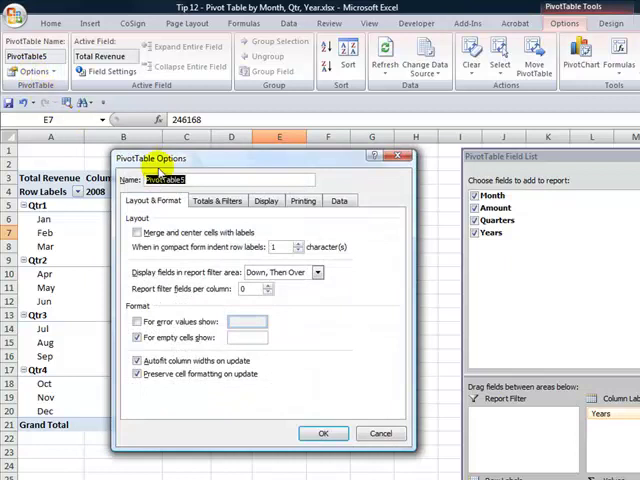
left_click(216, 200)
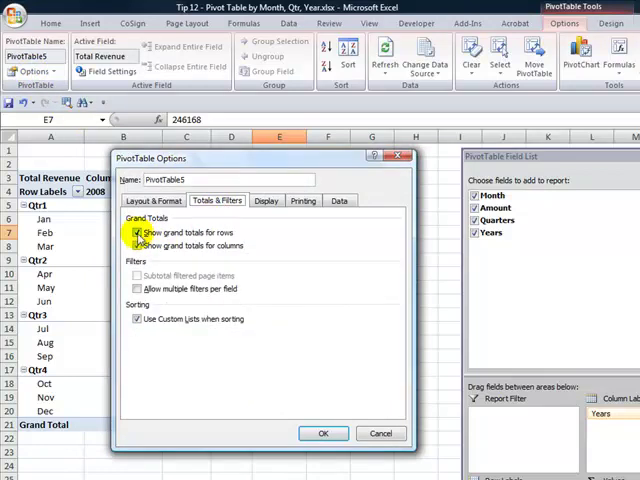
left_click(136, 233)
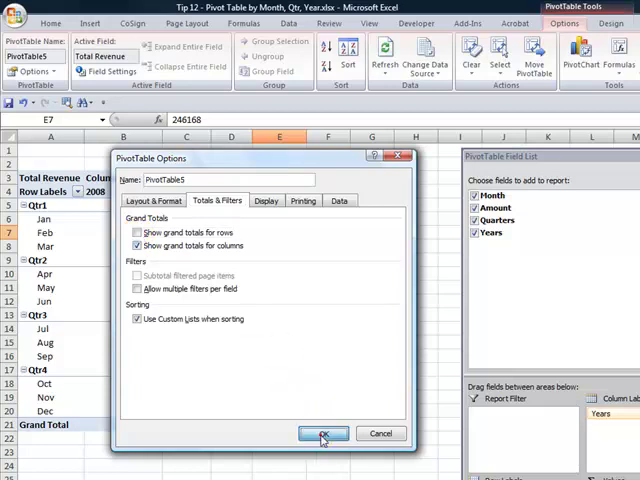
left_click(322, 434)
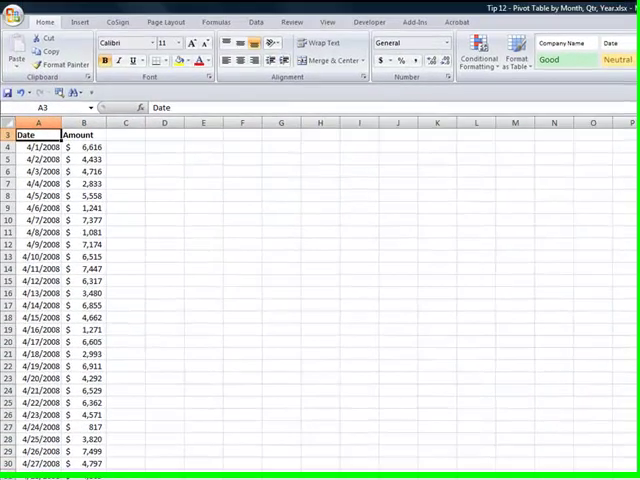
Go to the '50 Best' promotional sheet.
left_click(227, 463)
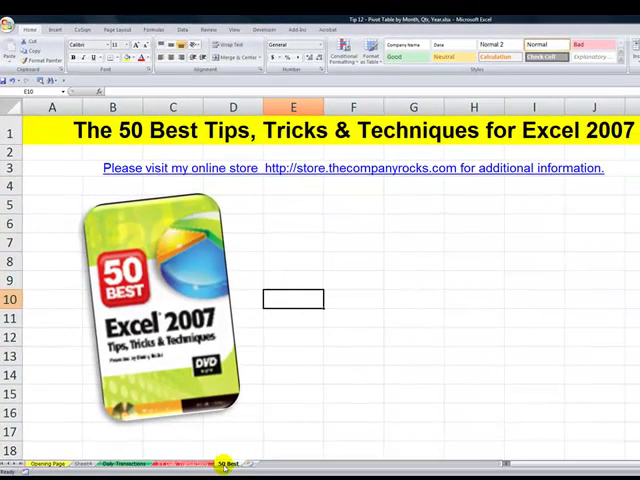
mouse_move(248, 208)
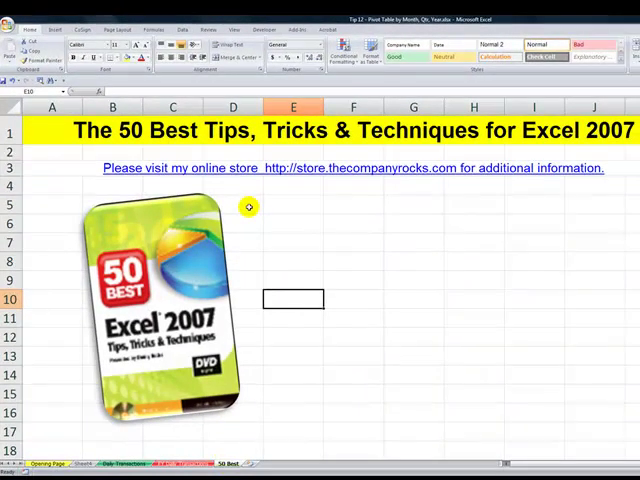